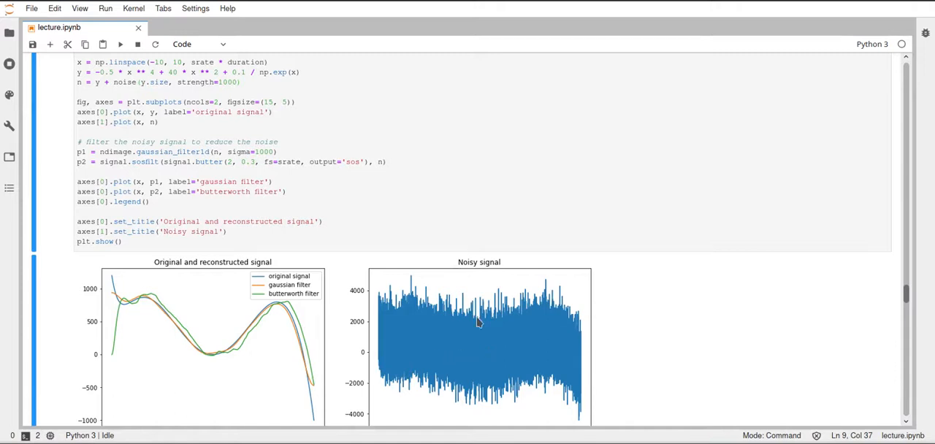
mouse_move(471, 391)
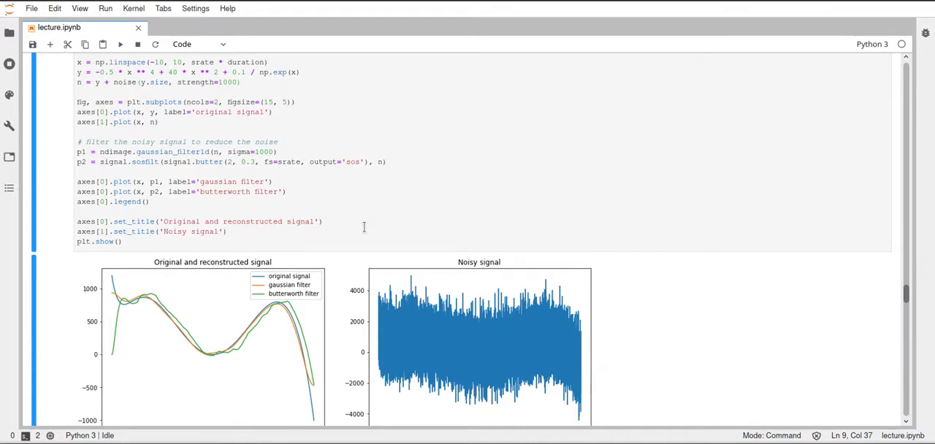
scroll(up, 3)
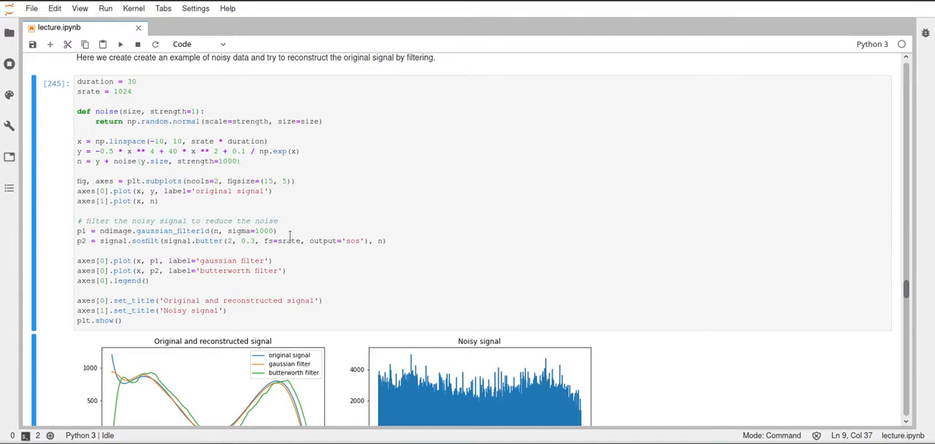
scroll(down, 3)
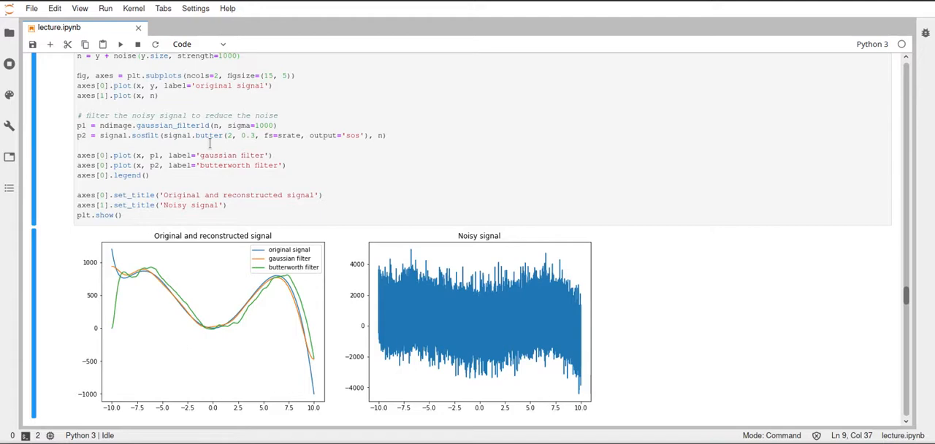
mouse_move(529, 331)
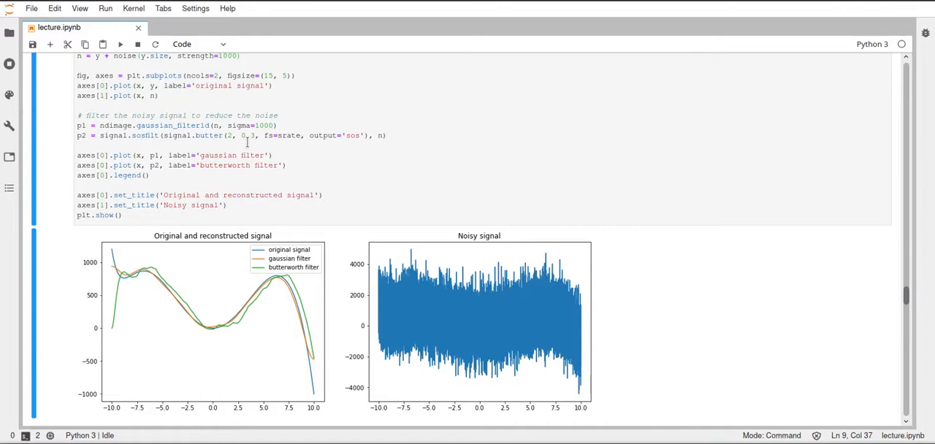
scroll(up, 3)
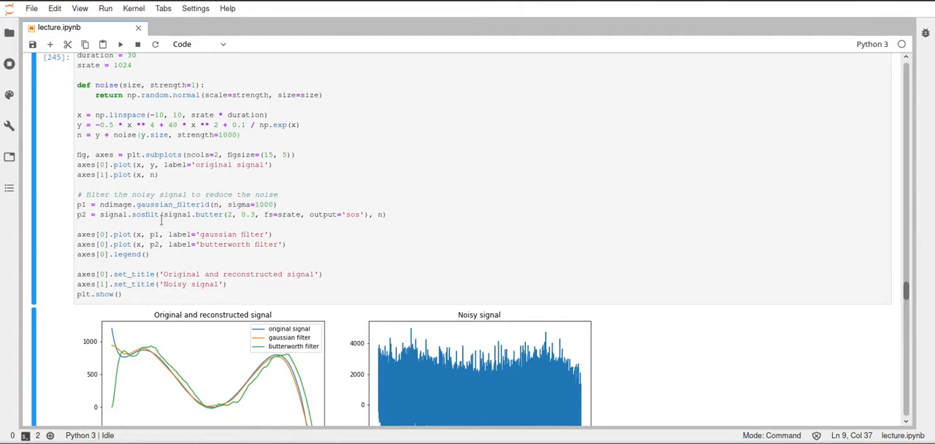
scroll(down, 3)
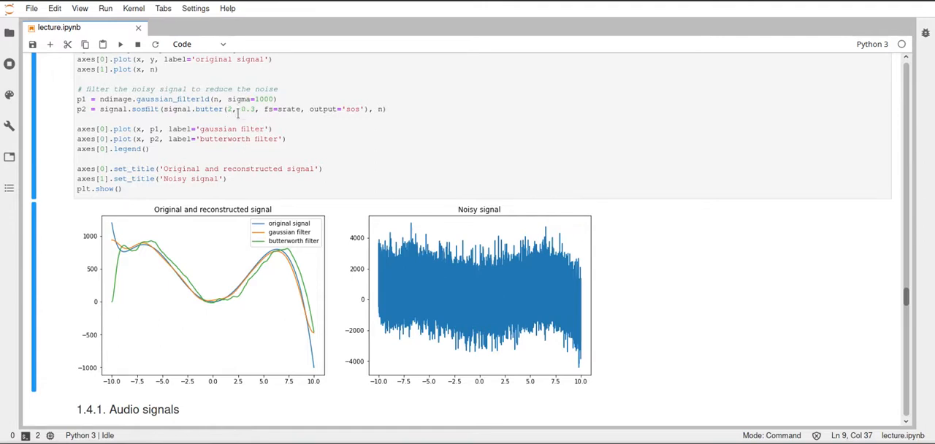
scroll(down, 3)
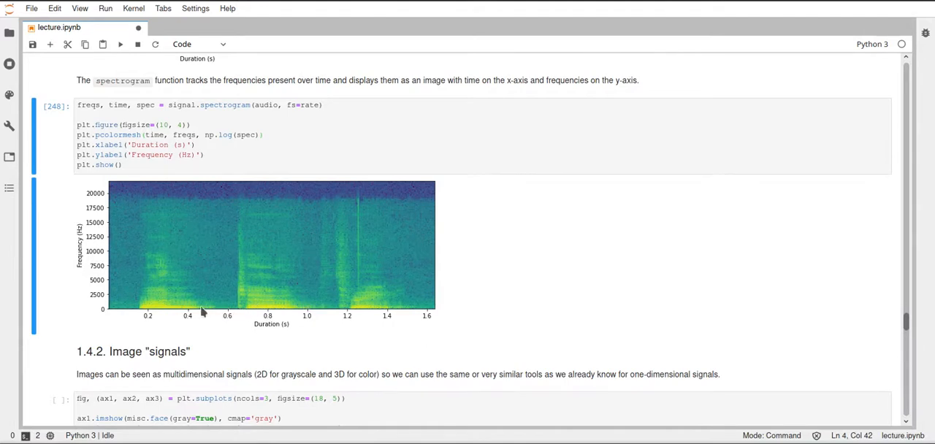
scroll(down, 3)
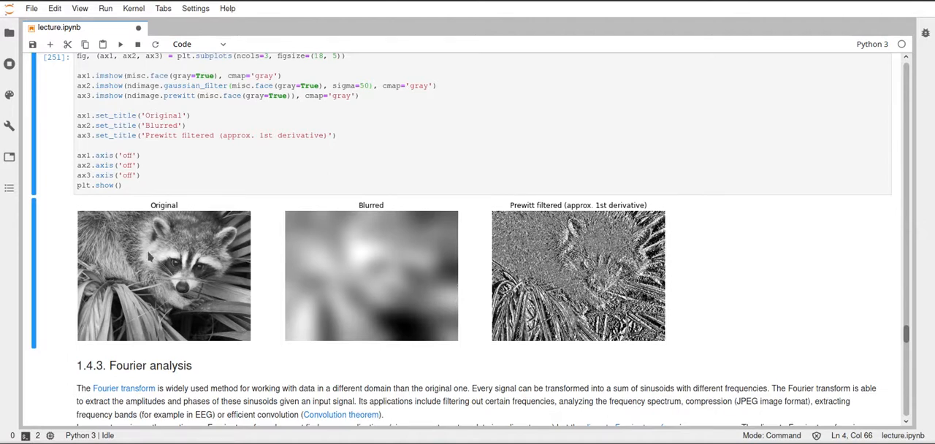
mouse_move(540, 247)
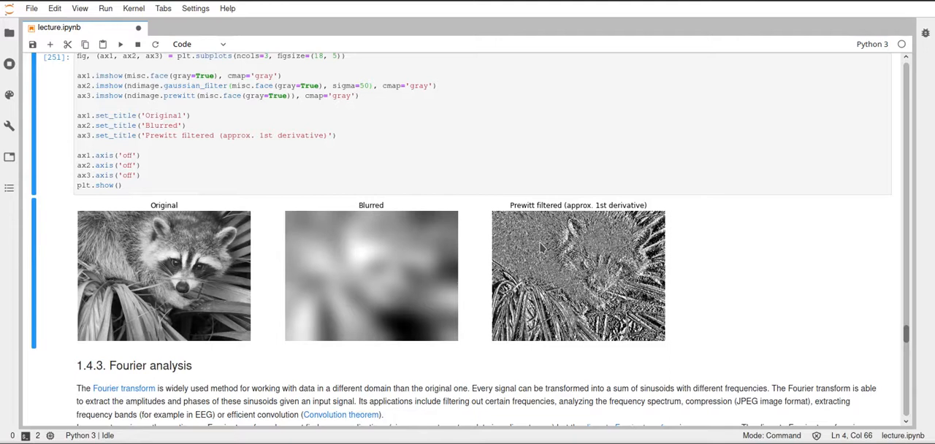